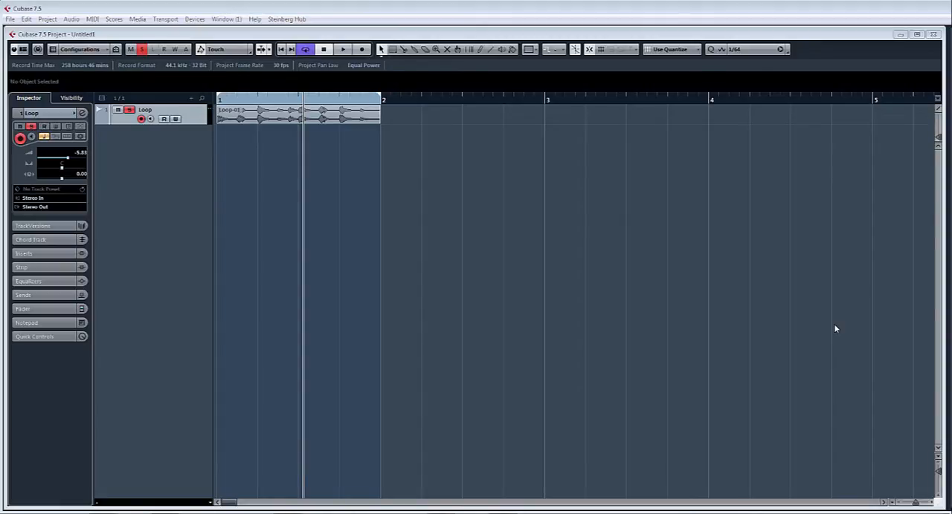
{"action": "mouse_move", "coordinate": [852, 356]}
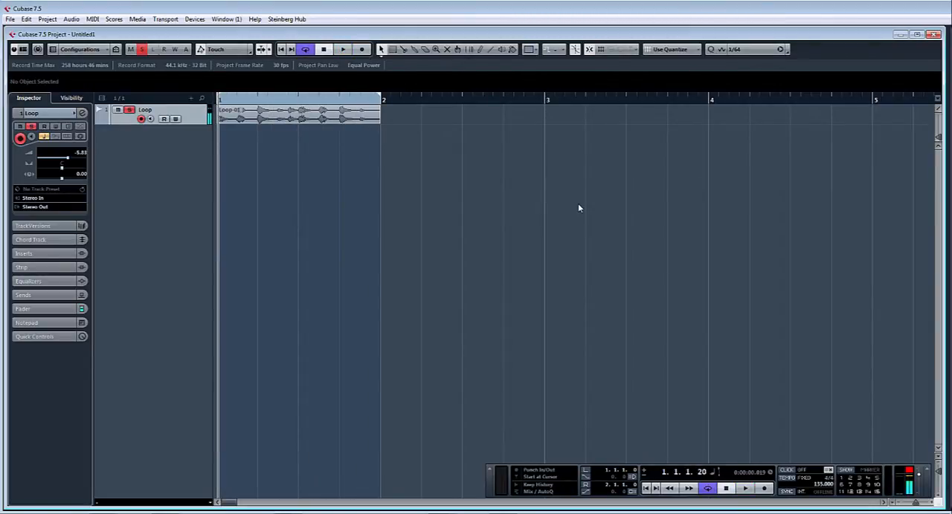
{"action": "mouse_move", "coordinate": [615, 298]}
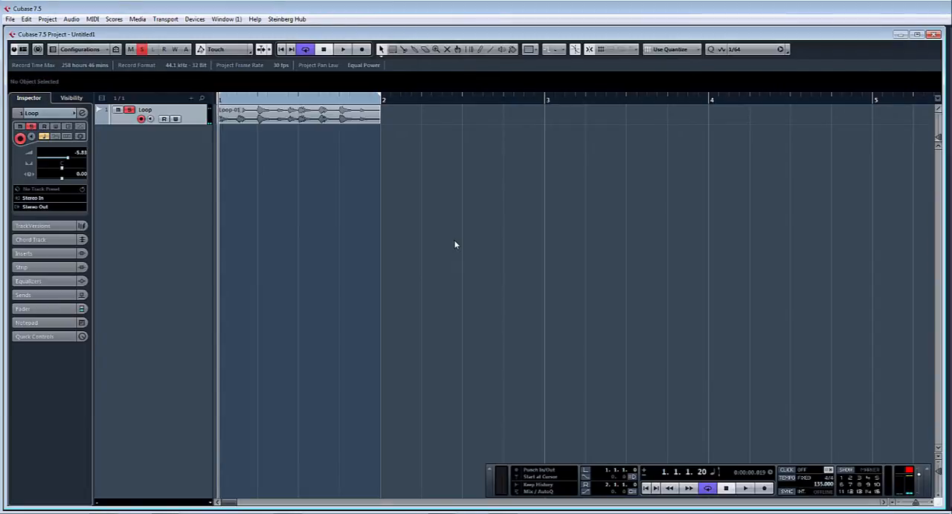
- Select the Loop-01 drum loop event on the Loop track
{"action": "left_click", "coordinate": [297, 115]}
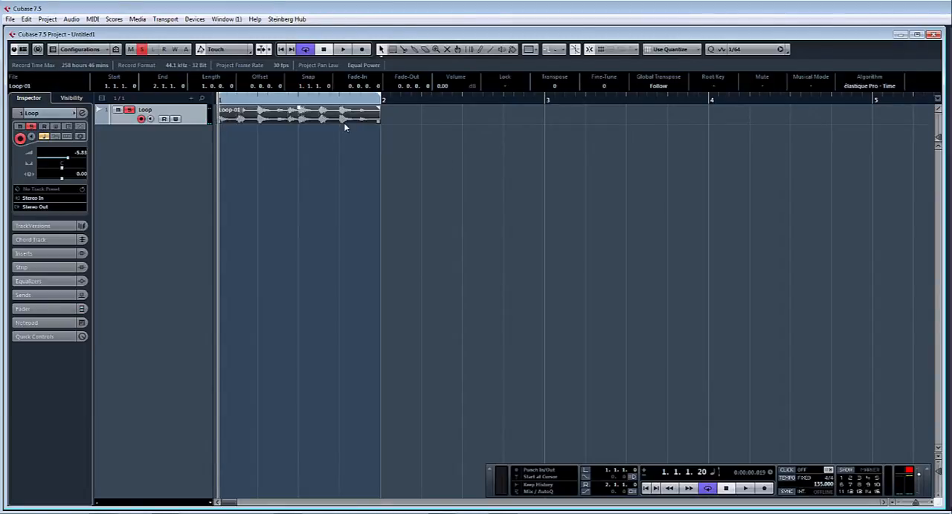
- Configure Pitch Shift for Loop-01 with a descending envelope and a 16-semitone range
{"action": "left_click", "coordinate": [71, 19]}
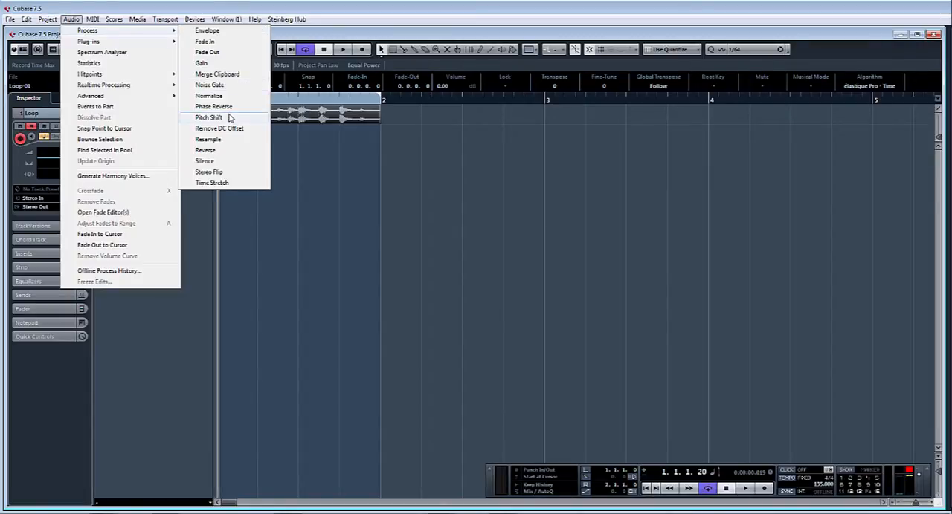
{"action": "left_click", "coordinate": [209, 118]}
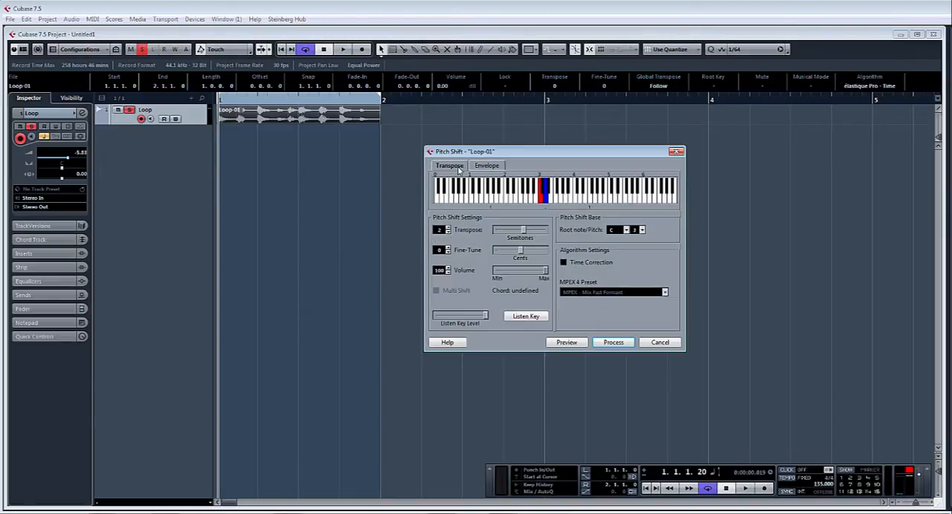
{"action": "left_click", "coordinate": [486, 165]}
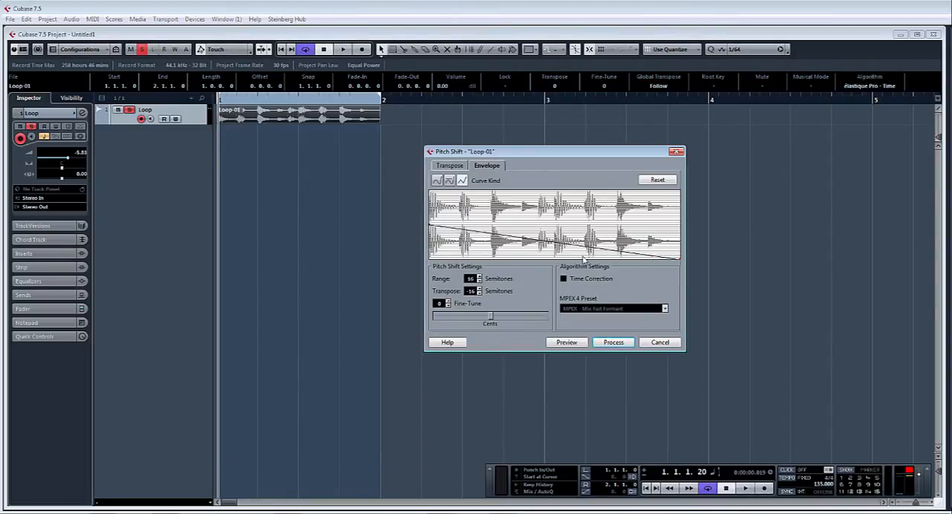
{"action": "left_click", "coordinate": [613, 342]}
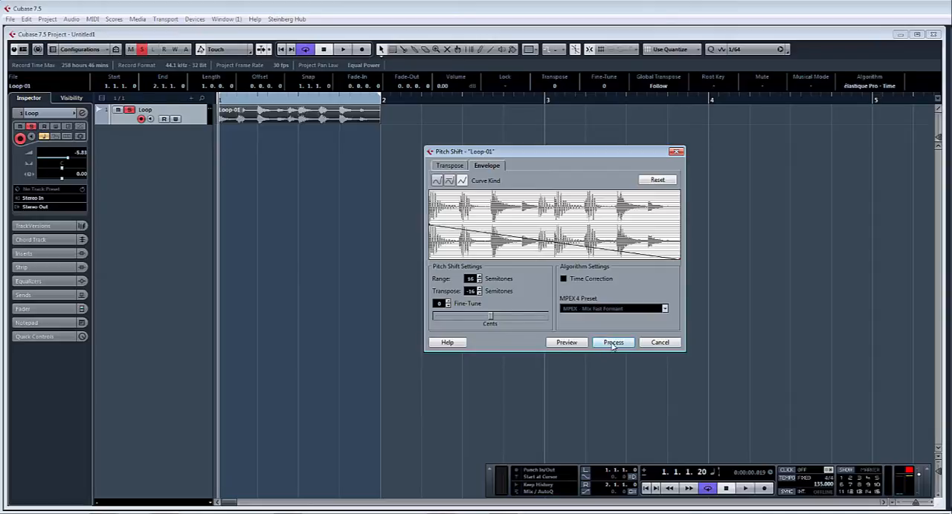
- Apply the pitch-shift envelope to Loop-01 and audition the slowed loop from the project start
{"action": "left_click", "coordinate": [613, 342]}
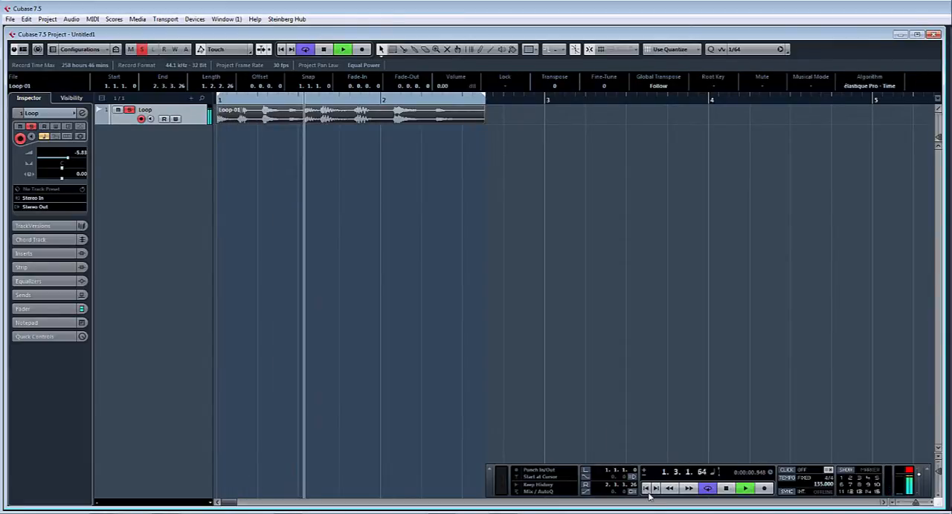
{"action": "left_click", "coordinate": [744, 490]}
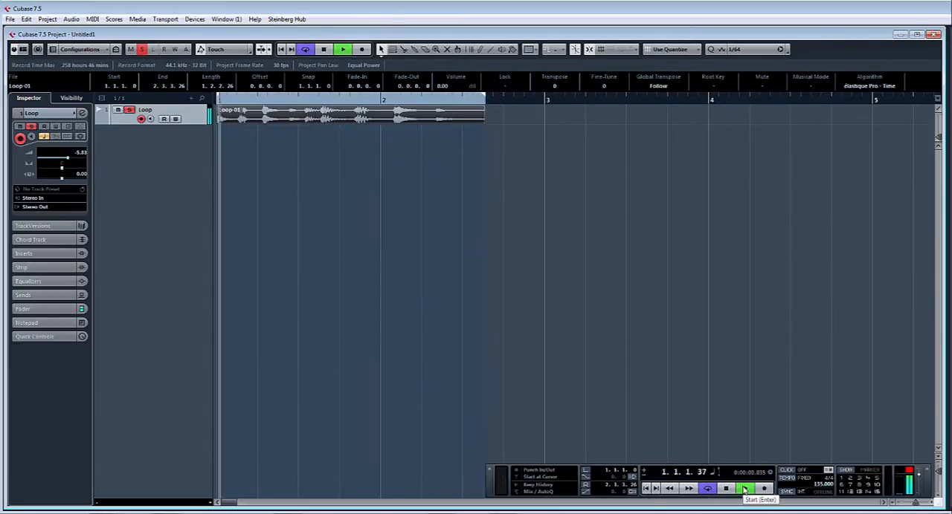
{"action": "left_click", "coordinate": [741, 489]}
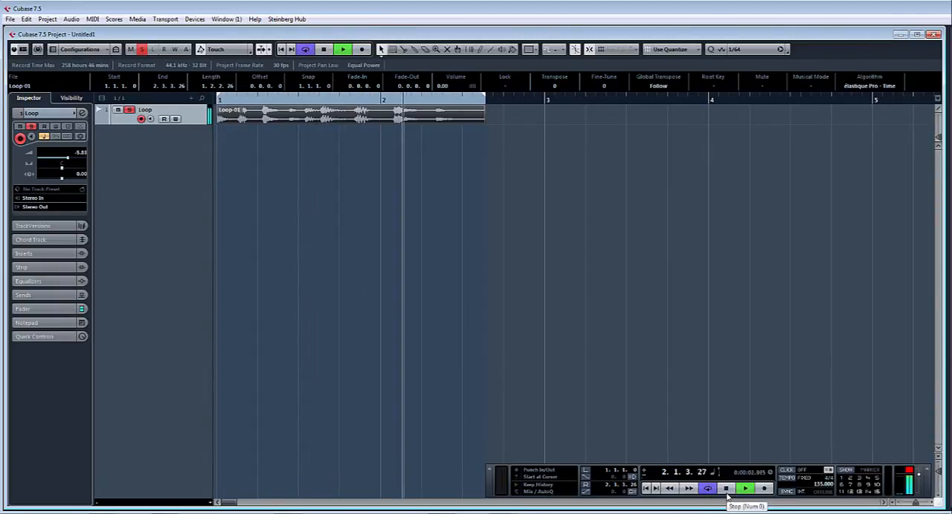
{"action": "left_click", "coordinate": [725, 489]}
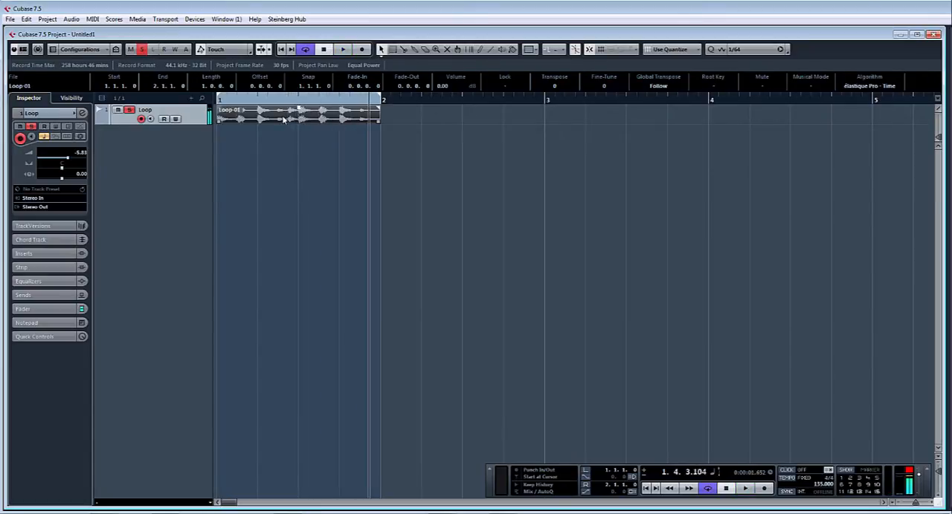
- Copy Loop-01 to bar 3, then open Time Stretch for the original at 50%
{"action": "left_click_drag", "start_coordinate": [298, 115], "coordinate": [625, 118]}
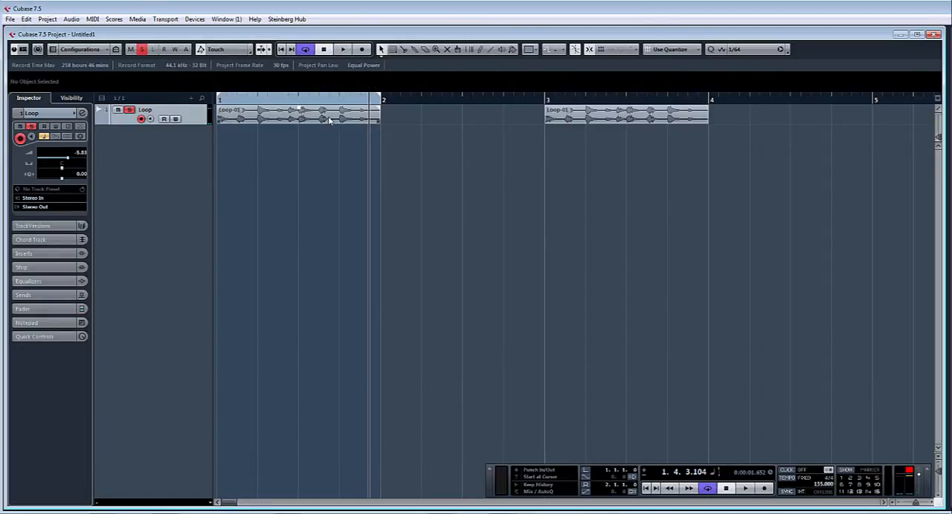
{"action": "left_click", "coordinate": [305, 117]}
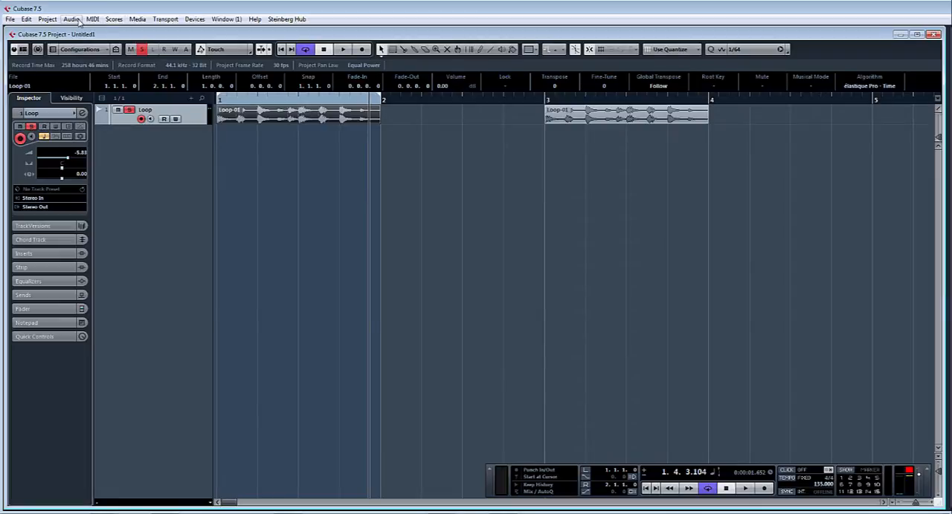
{"action": "left_click", "coordinate": [72, 19]}
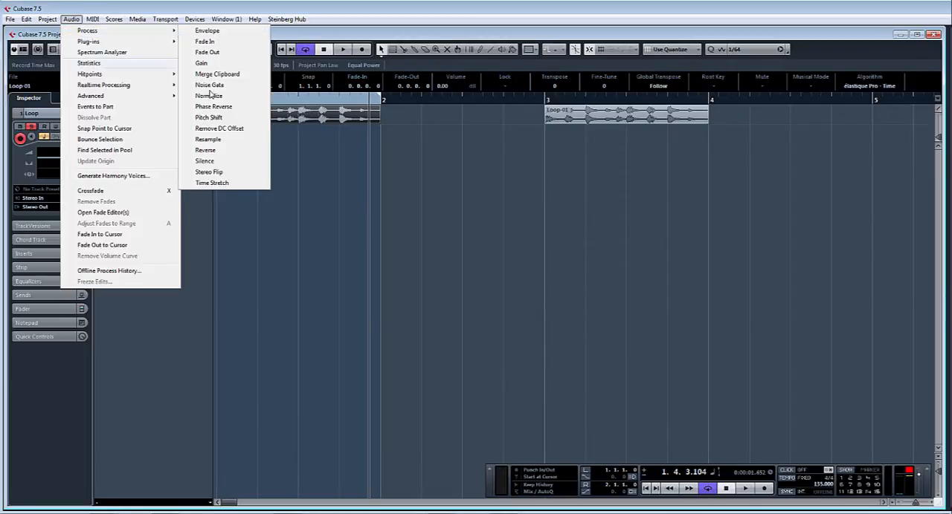
{"action": "left_click", "coordinate": [212, 183]}
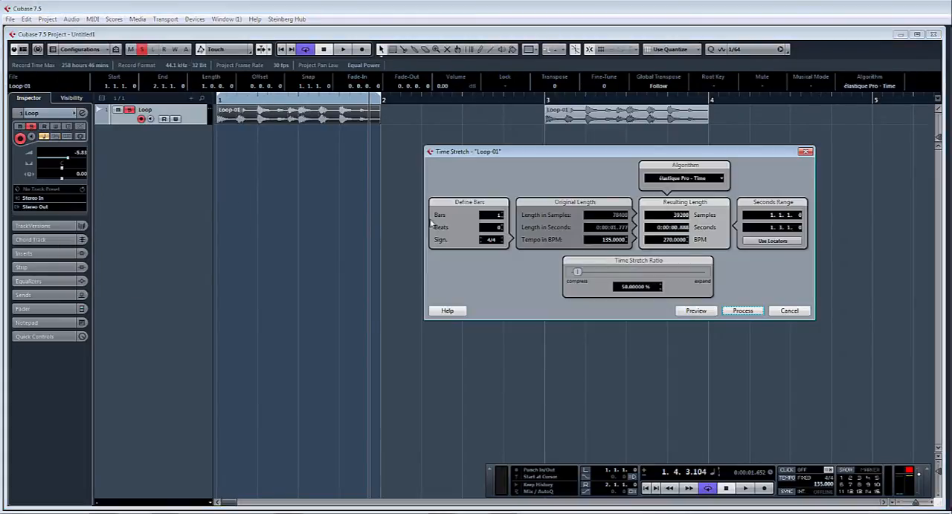
{"action": "mouse_move", "coordinate": [605, 239]}
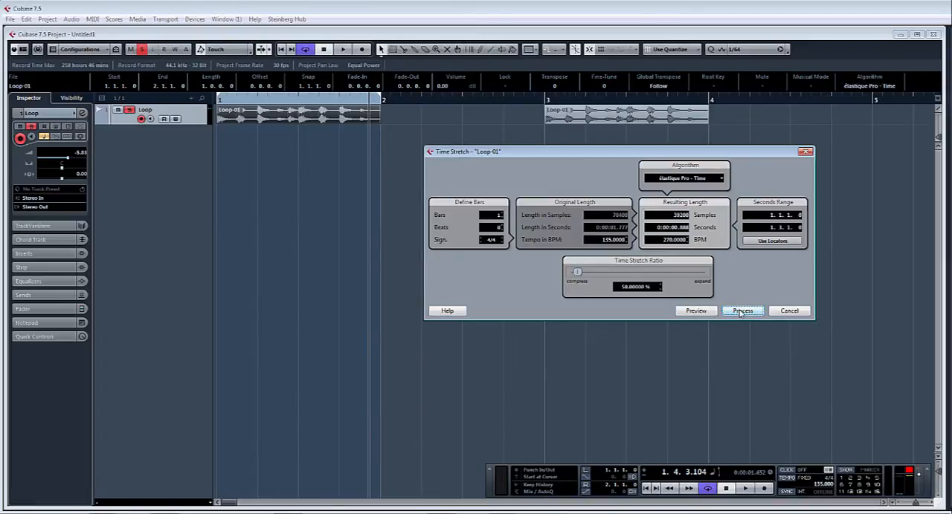
{"action": "left_click", "coordinate": [741, 311]}
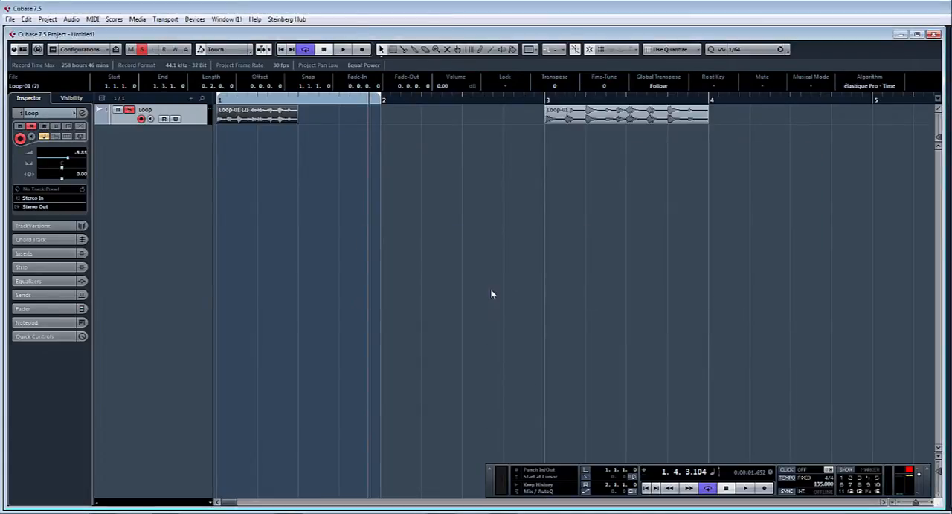
{"action": "mouse_move", "coordinate": [599, 509]}
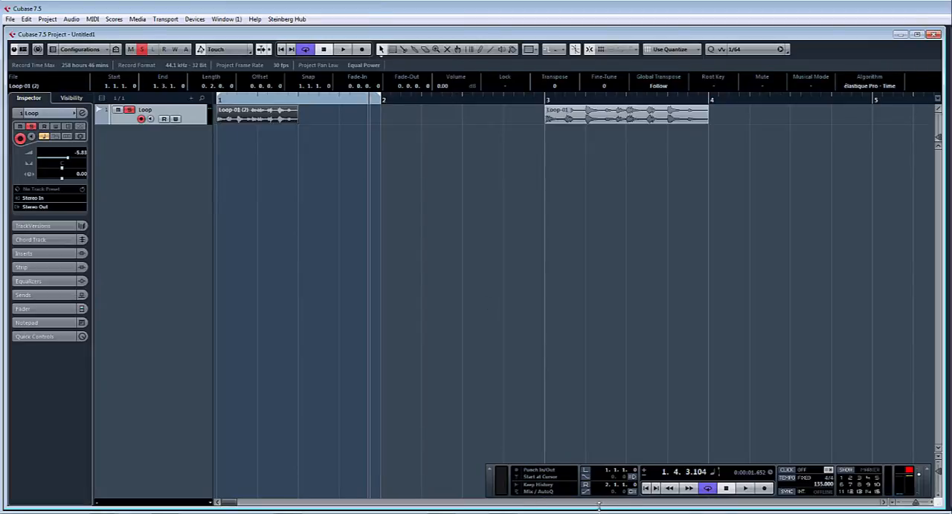
{"action": "left_click", "coordinate": [742, 491]}
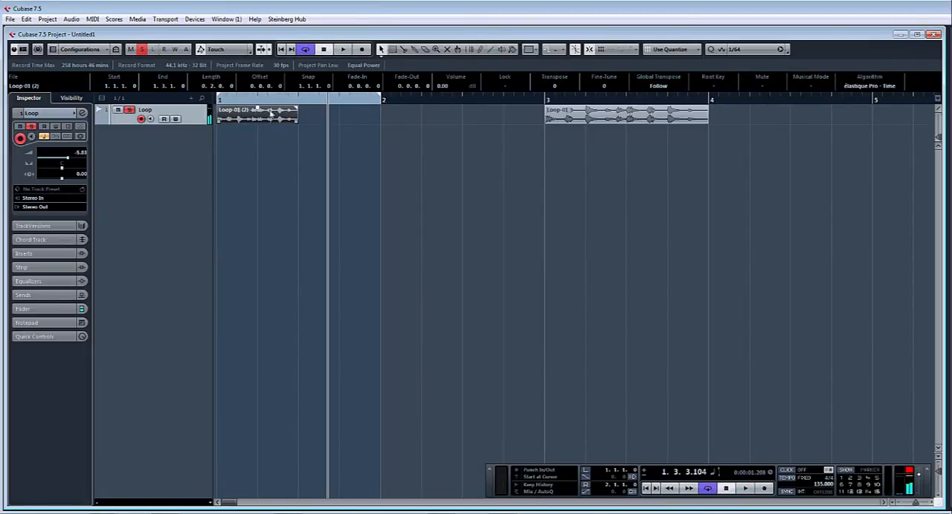
{"action": "left_click", "coordinate": [72, 18]}
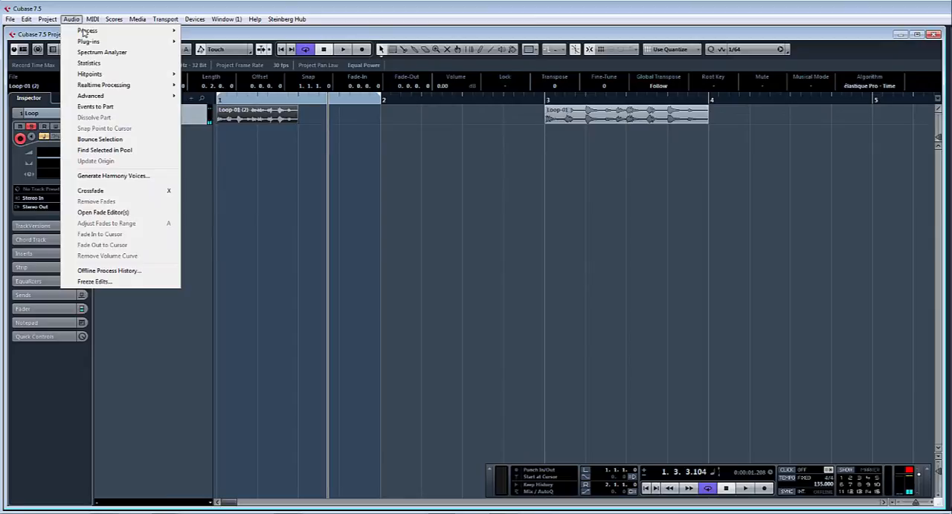
{"action": "left_click", "coordinate": [87, 31]}
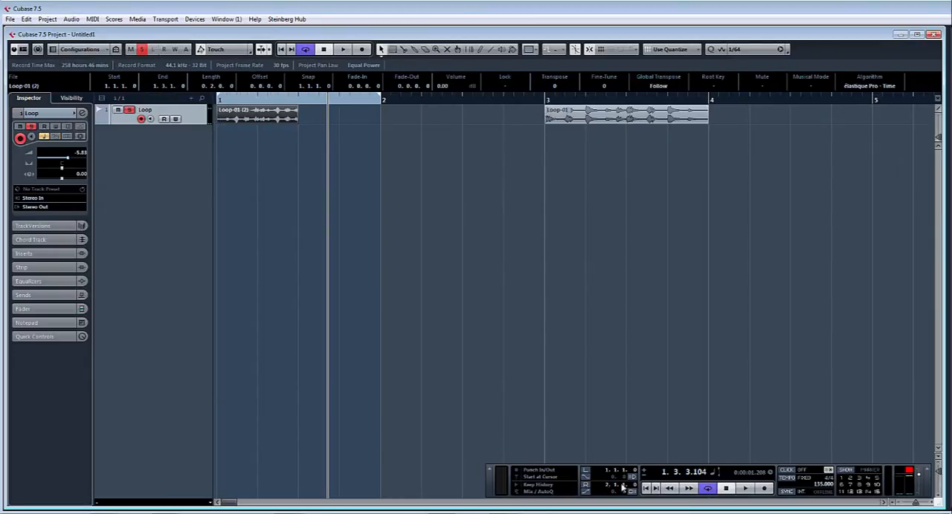
{"action": "left_click", "coordinate": [745, 491]}
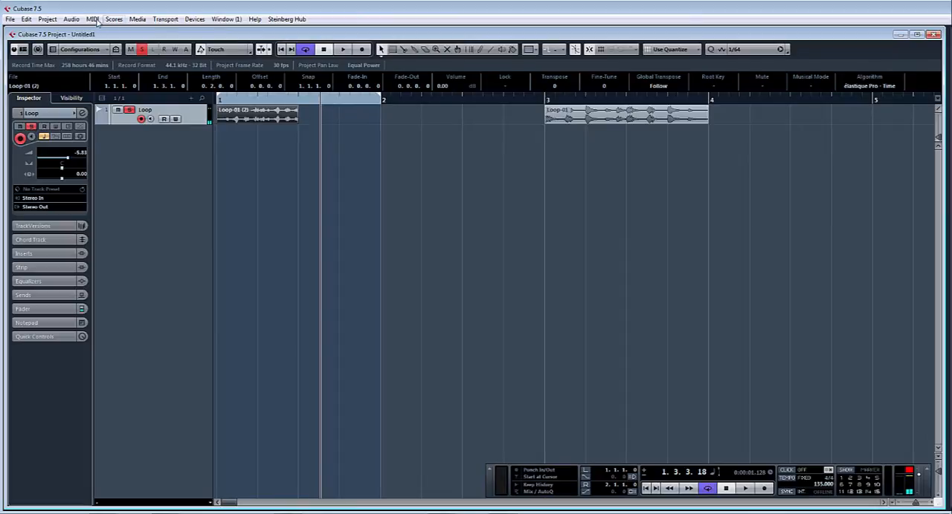
- Process Loop-01 (2) with the falling 16-semitone pitch-shift envelope
{"action": "left_click", "coordinate": [72, 19]}
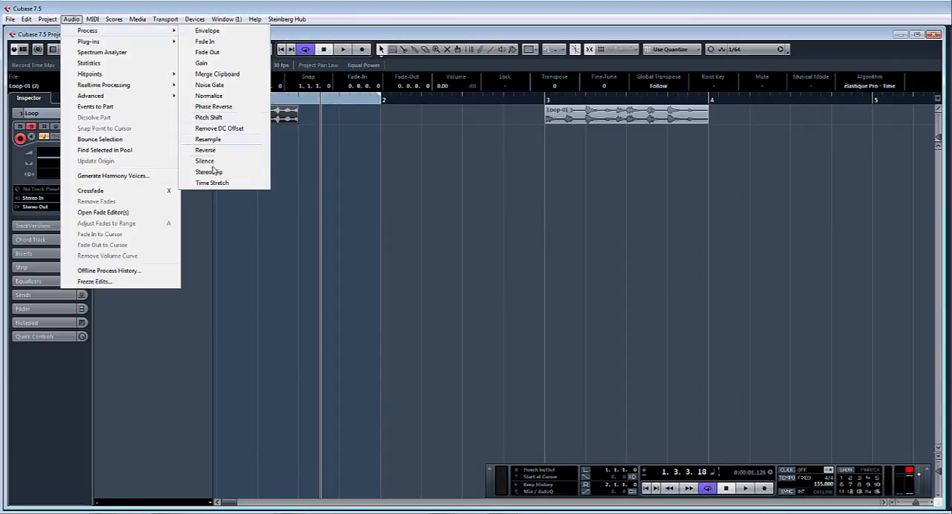
{"action": "left_click", "coordinate": [206, 117]}
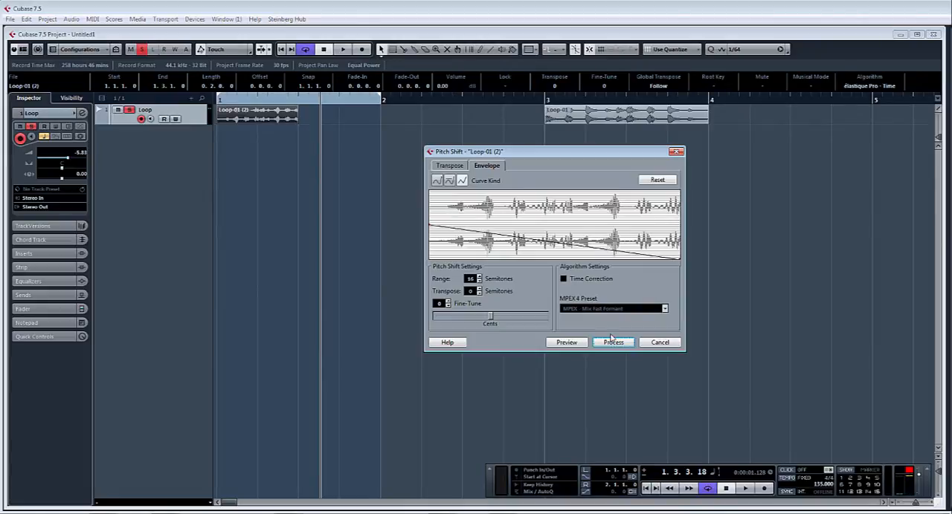
{"action": "left_click", "coordinate": [612, 342]}
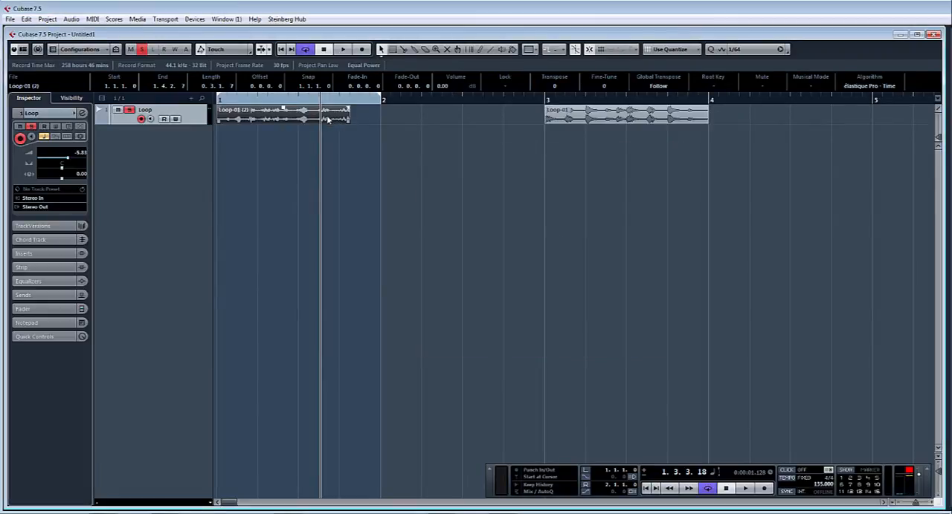
- Trim Loop-01 short at bar 1 and place Loop-01 (2) at 1.3.3.30
{"action": "left_click_drag", "start_coordinate": [267, 115], "coordinate": [457, 115]}
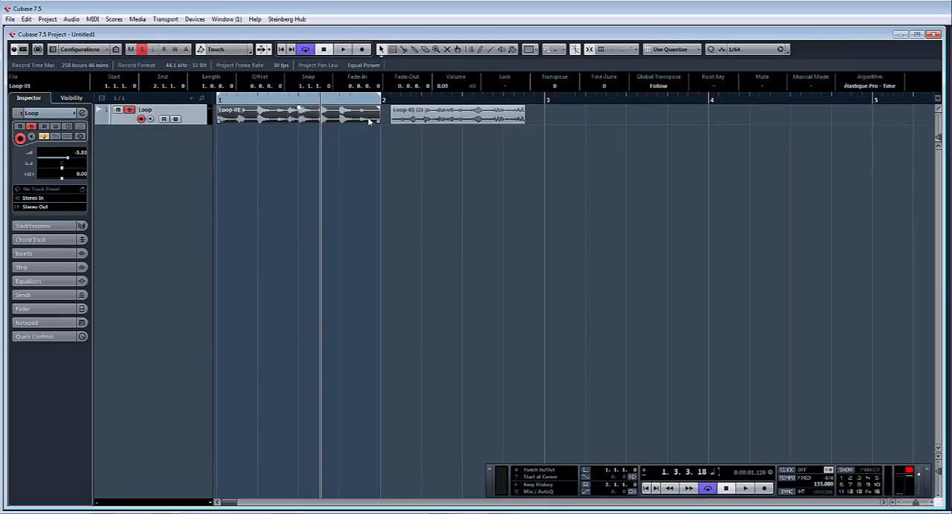
{"action": "left_click_drag", "start_coordinate": [380, 119], "coordinate": [296, 119]}
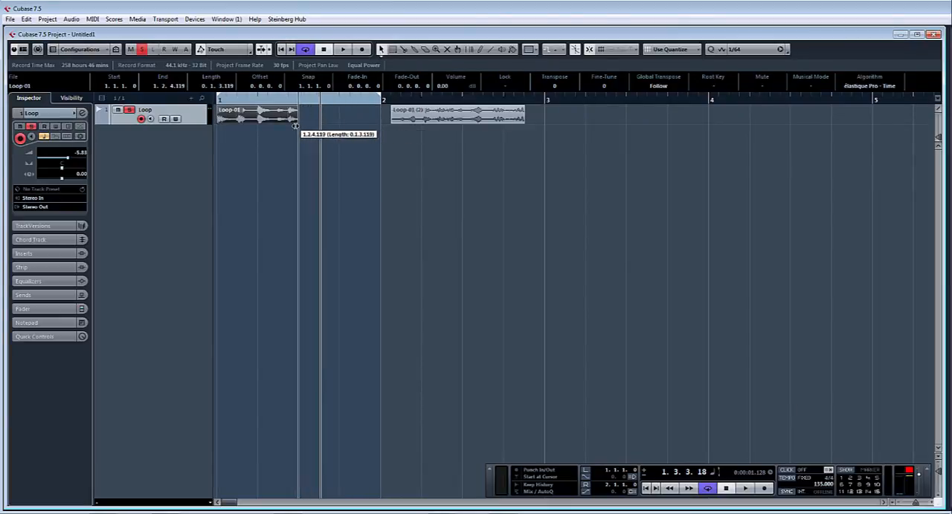
{"action": "left_click_drag", "start_coordinate": [299, 115], "coordinate": [312, 115]}
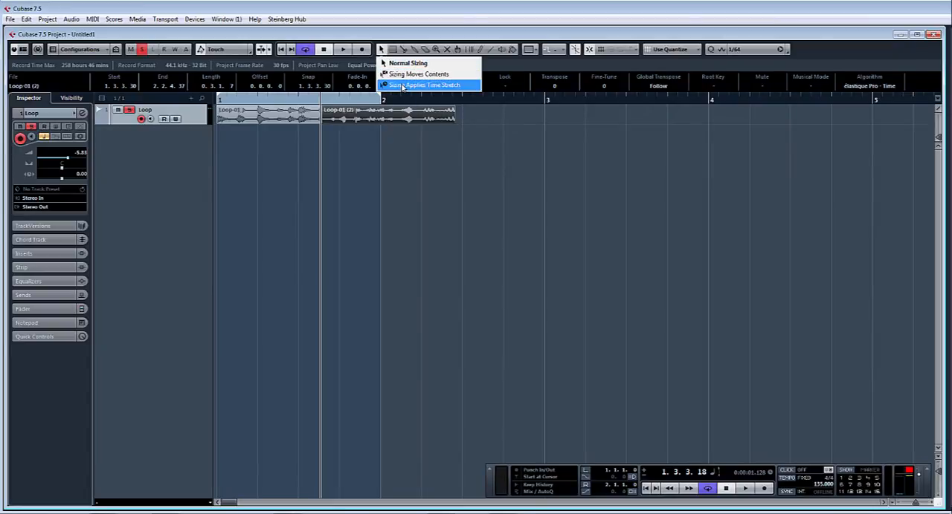
- Enable Sizing Applies Time Stretch for Loop-01 (2), then play and stop to check
{"action": "left_click", "coordinate": [424, 85]}
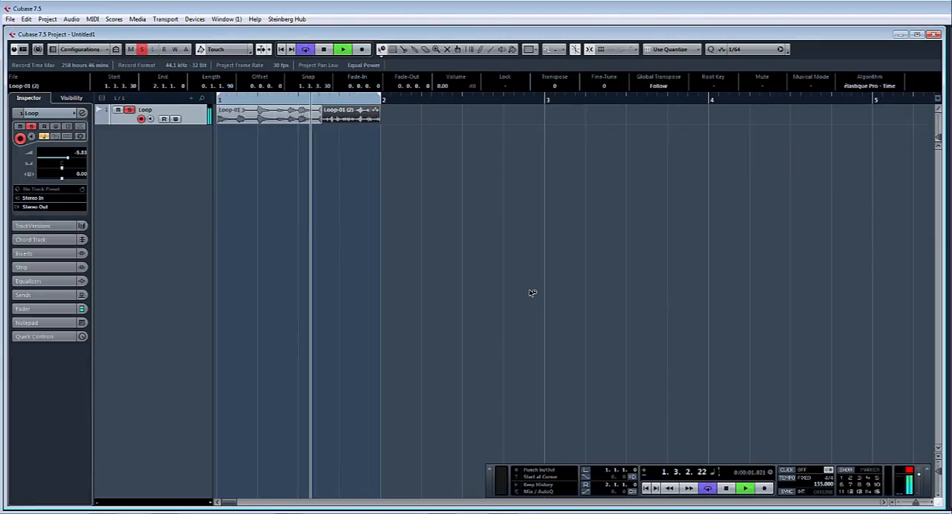
{"action": "left_click", "coordinate": [744, 491]}
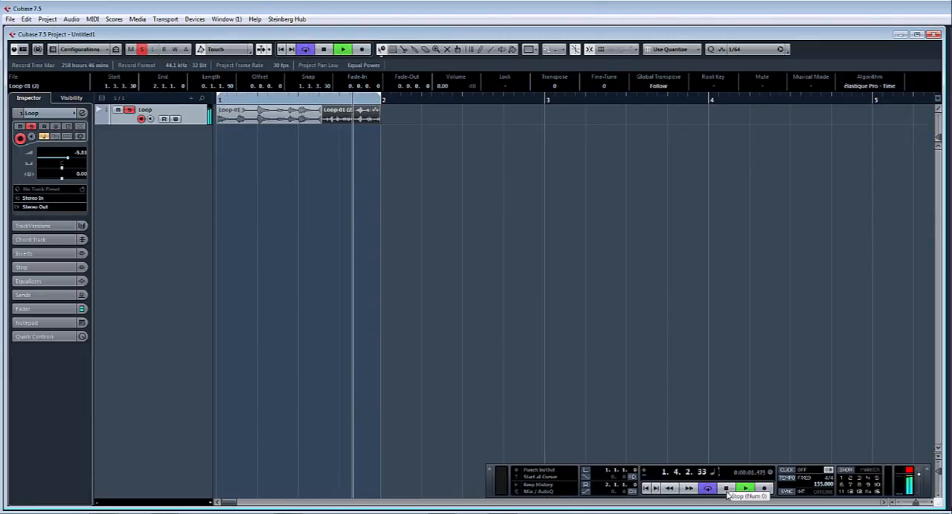
{"action": "left_click", "coordinate": [727, 490]}
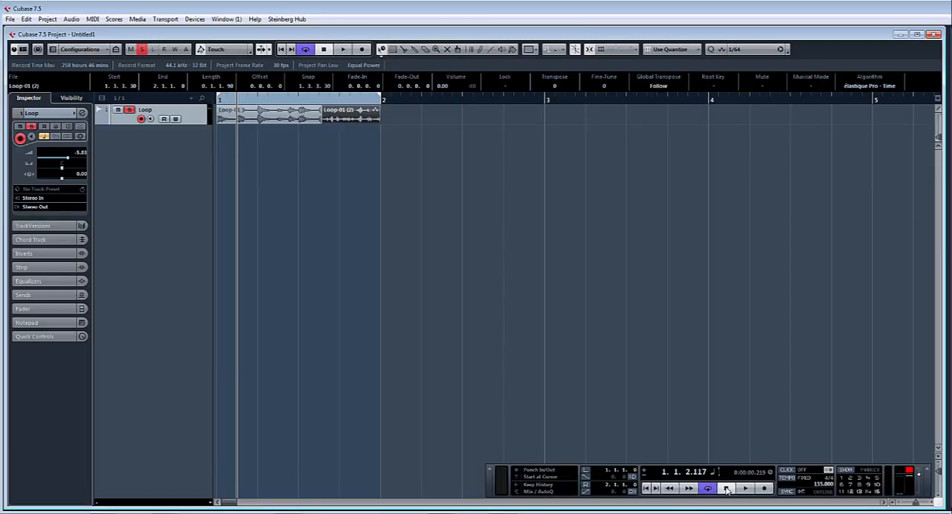
{"action": "left_click", "coordinate": [728, 489]}
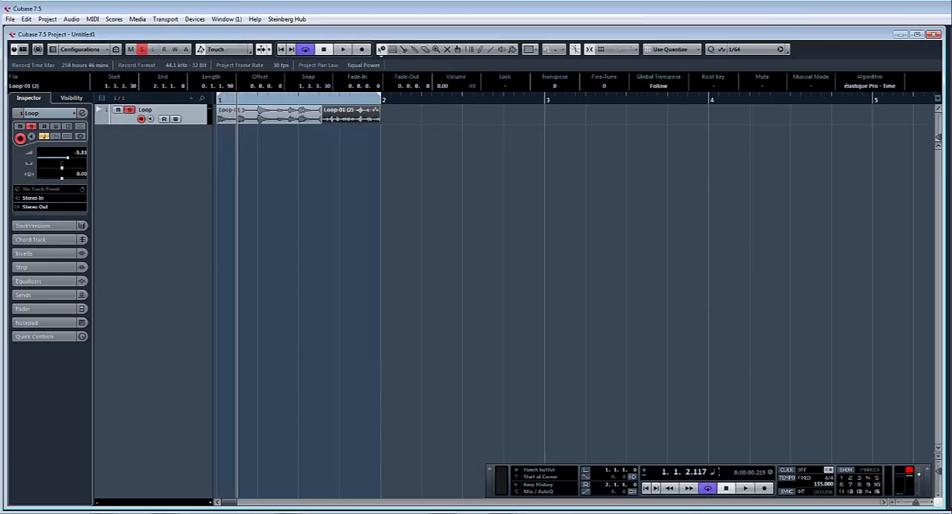
{"action": "mouse_move", "coordinate": [407, 309]}
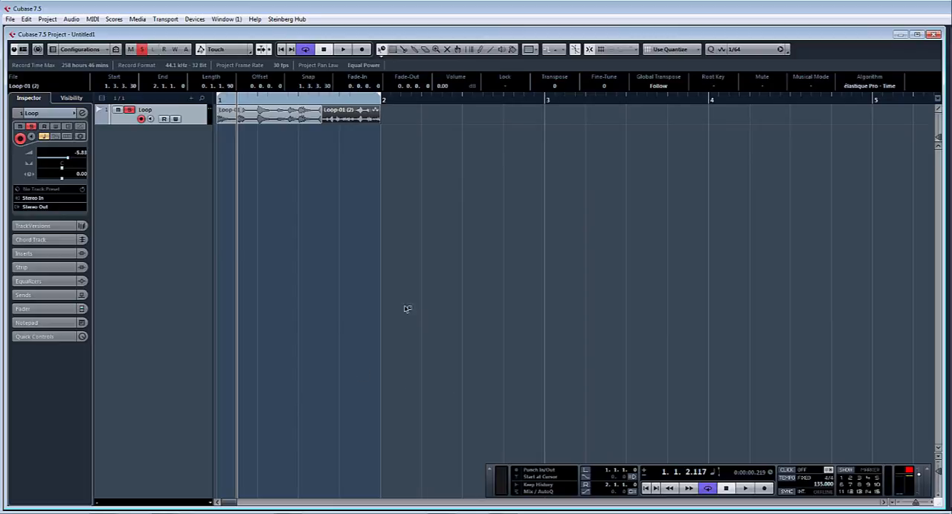